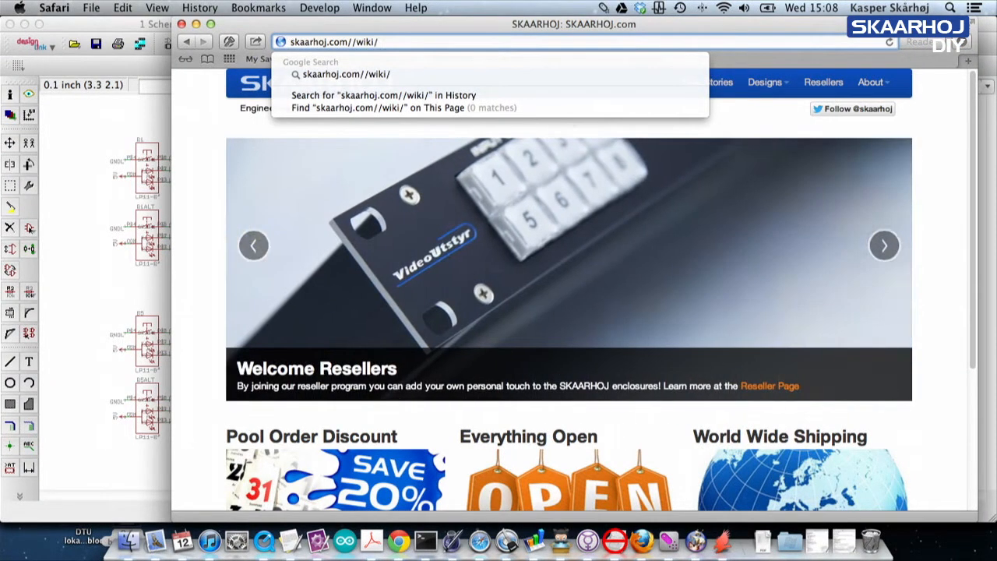
# Load skaarhoj.com/wiki/, follow the GitHub link and enter the SKAARHOJ-Open-Engineering repository
pyautogui.press('Return')
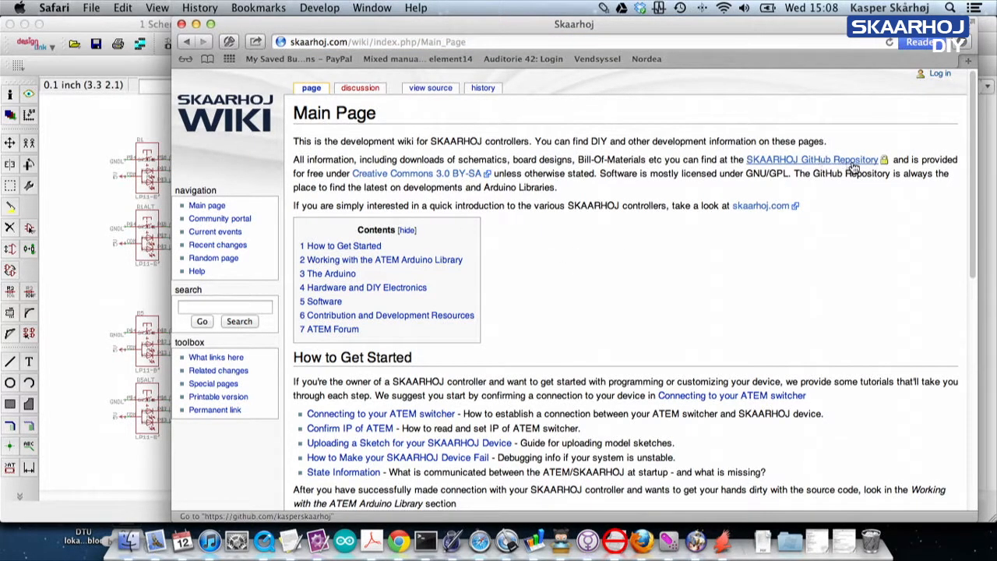
pyautogui.click(814, 159)
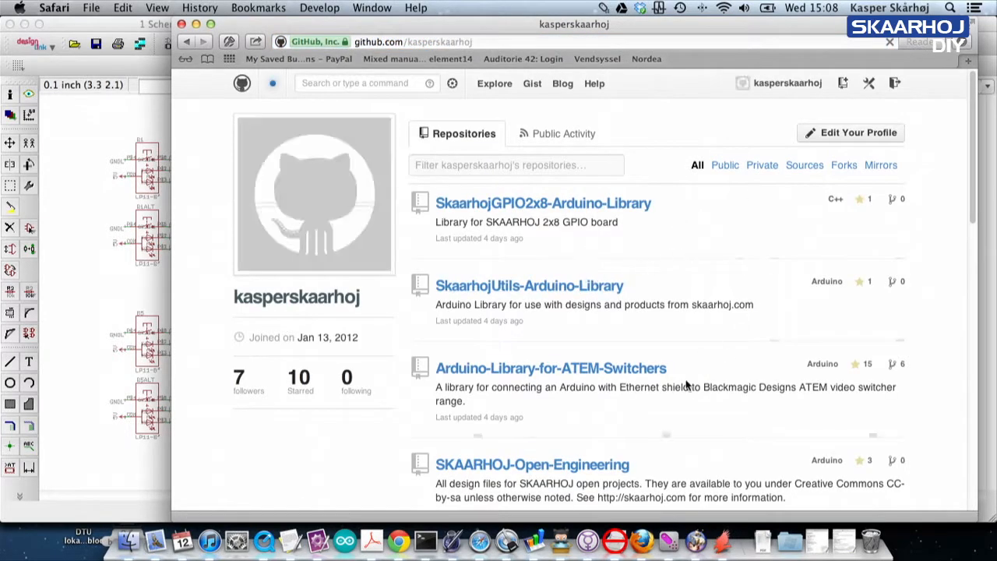
pyautogui.click(533, 464)
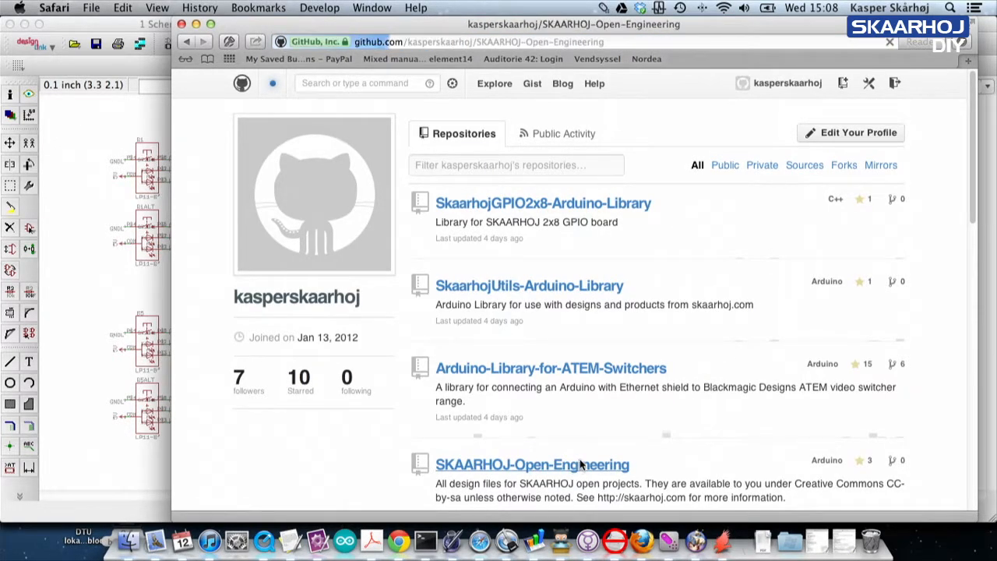
# Browse into PCB Design, then Utility Boards, listing the Arduino Breakout Shield files
pyautogui.click(533, 464)
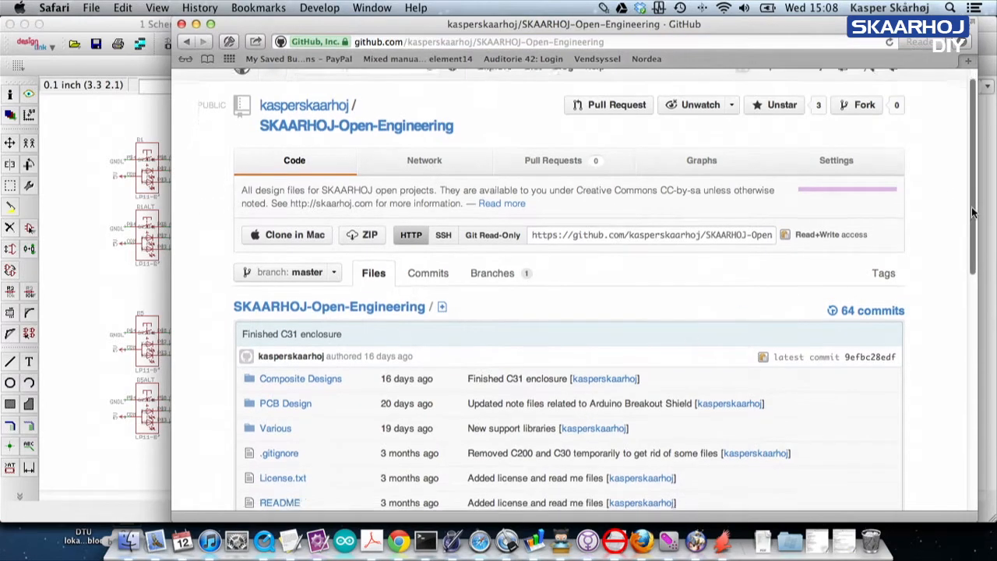
pyautogui.scroll(-3)
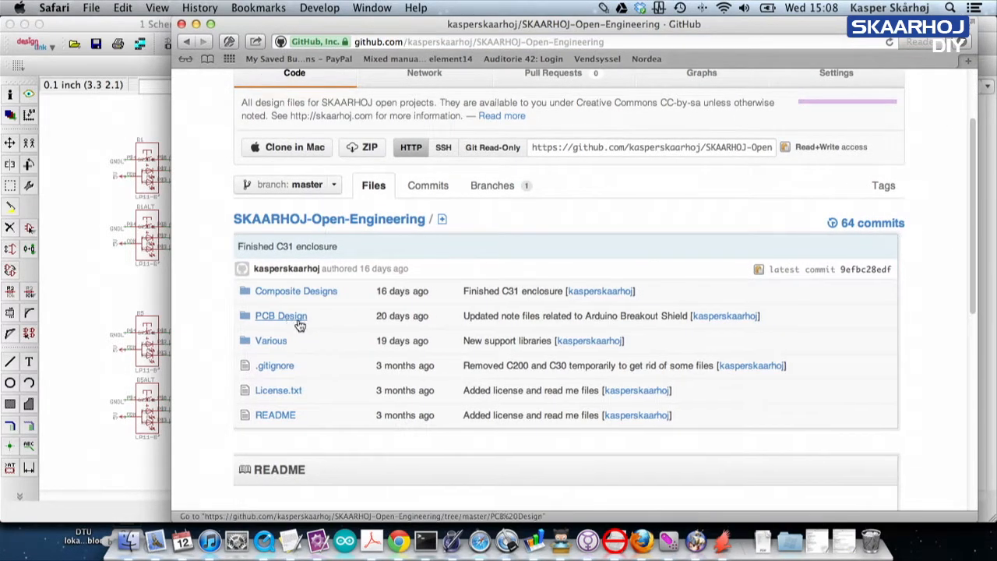
pyautogui.click(281, 314)
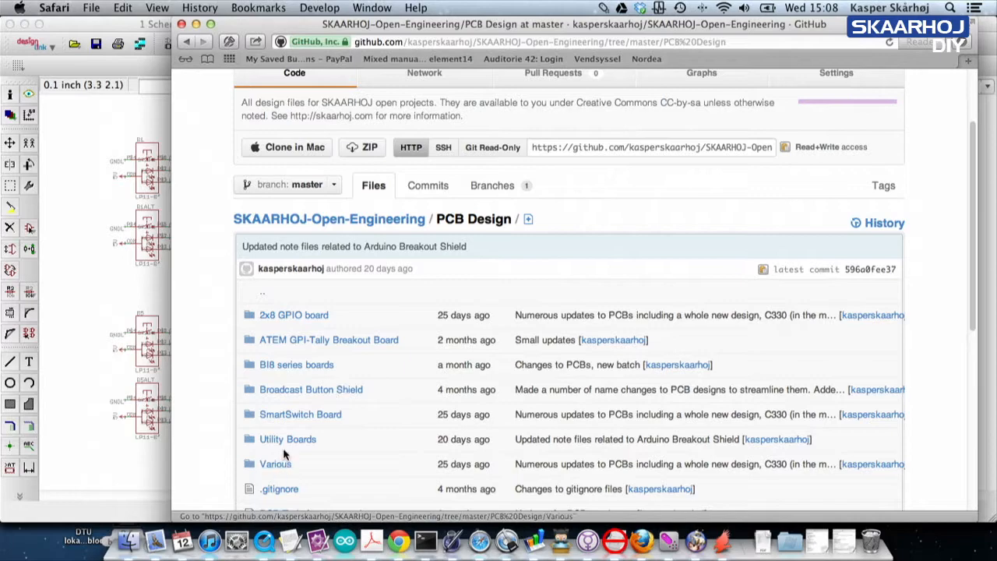
pyautogui.click(287, 439)
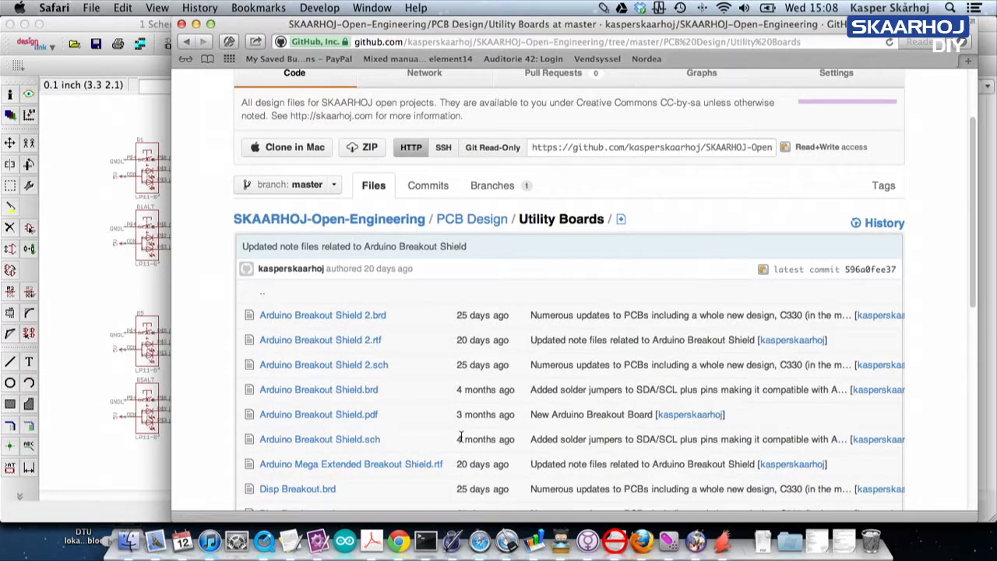
pyautogui.moveTo(325, 365)
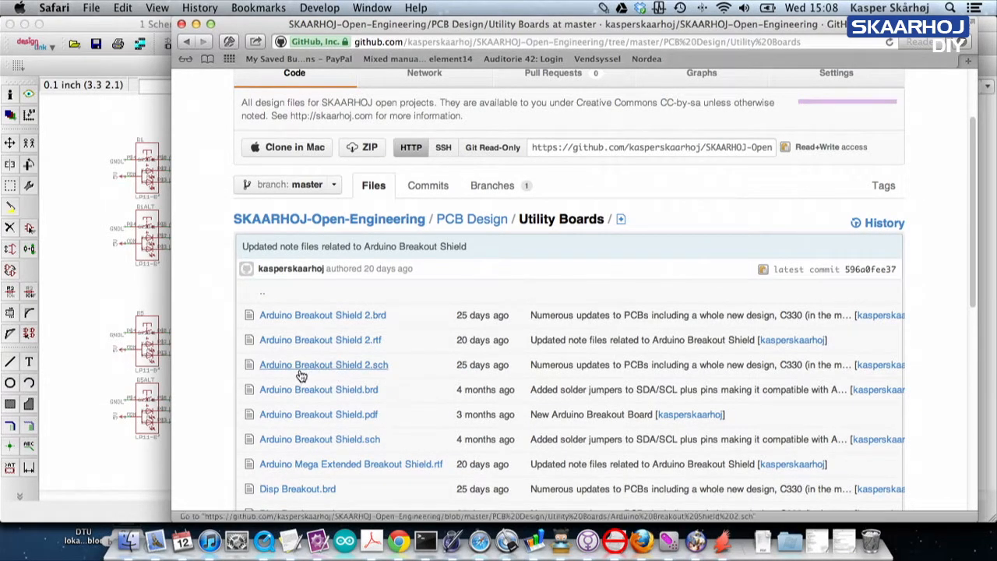
pyautogui.moveTo(380, 374)
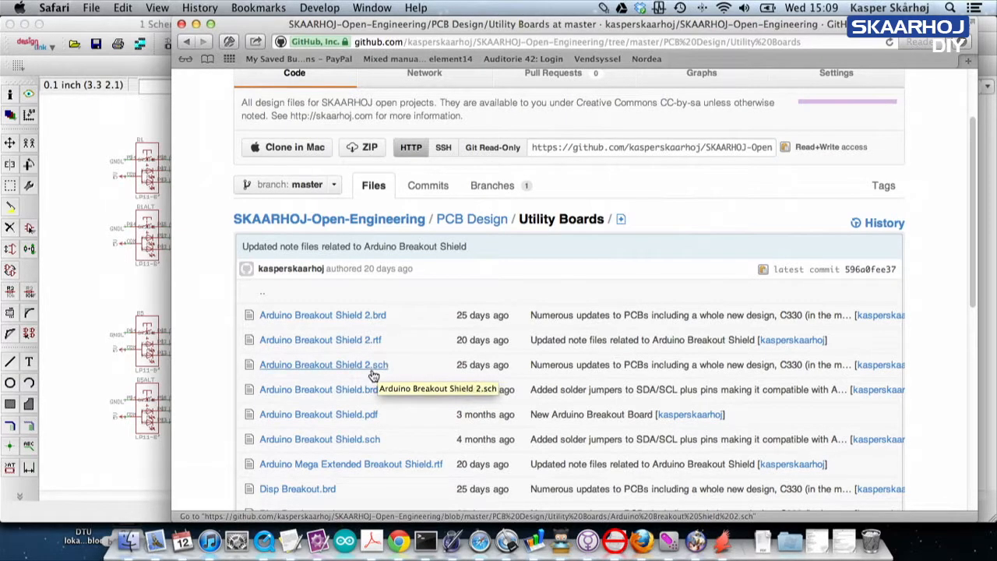
pyautogui.moveTo(366, 343)
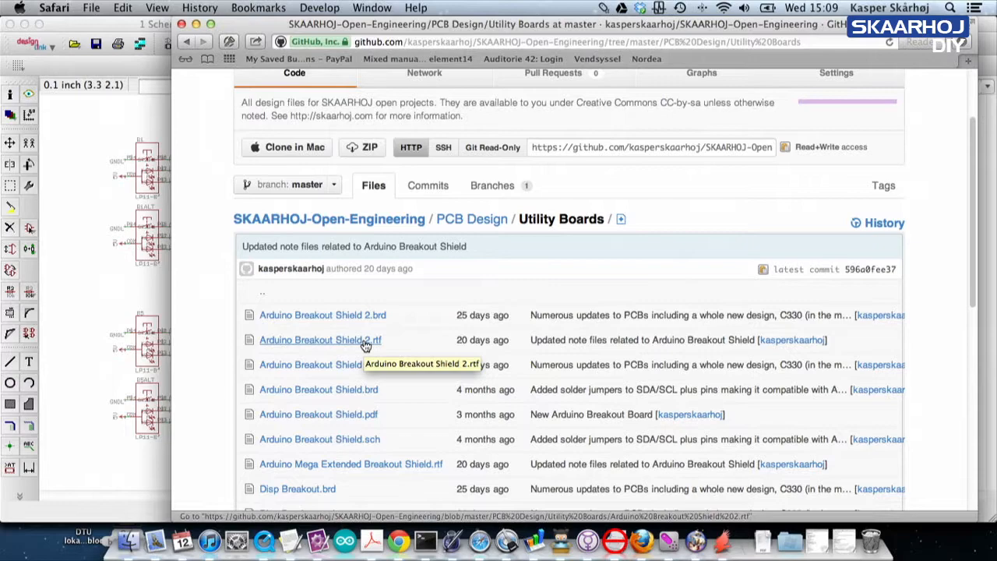
# View Arduino Breakout Shield 2.rtf from the Utility Boards list, showing its raw RTF notes
pyautogui.click(321, 340)
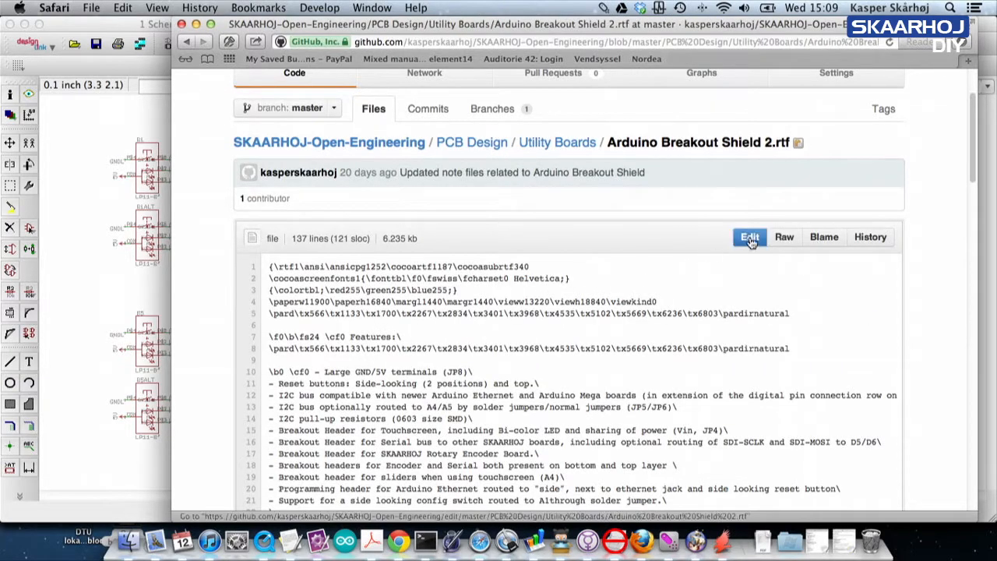
pyautogui.click(784, 237)
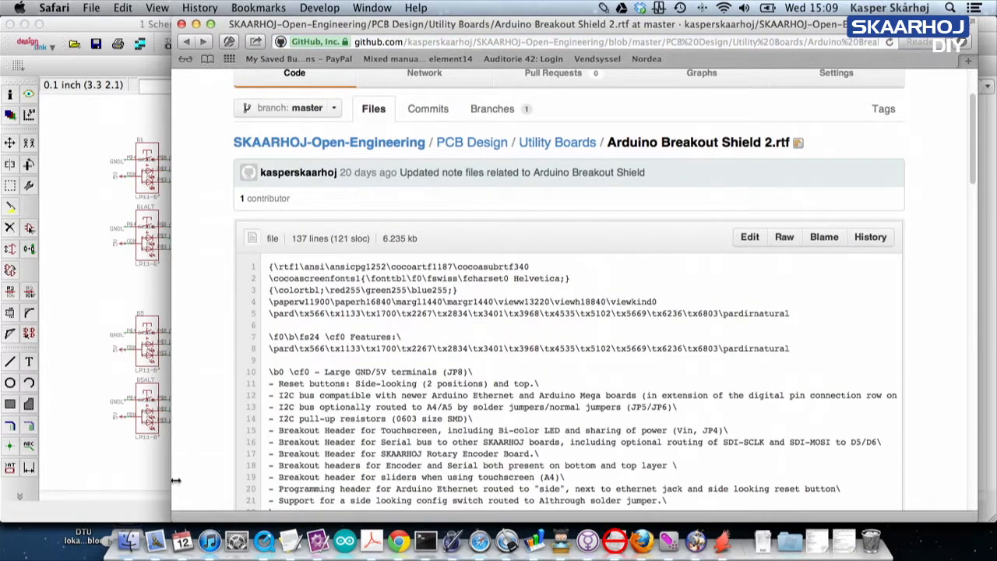
# Navigate Finder through the local SKAARHOJ.com folder into Utility Boards
pyautogui.click(115, 539)
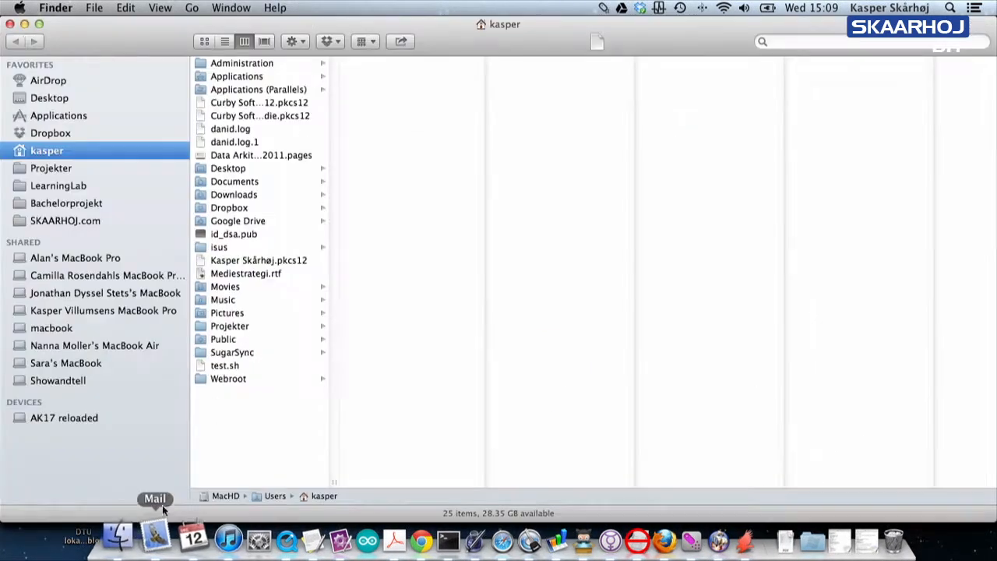
pyautogui.click(67, 222)
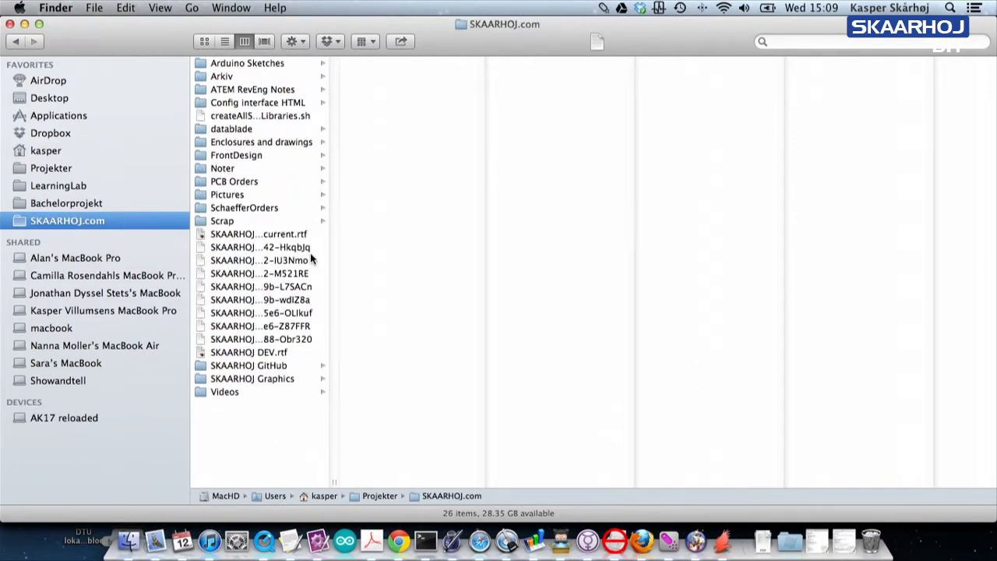
pyautogui.click(249, 365)
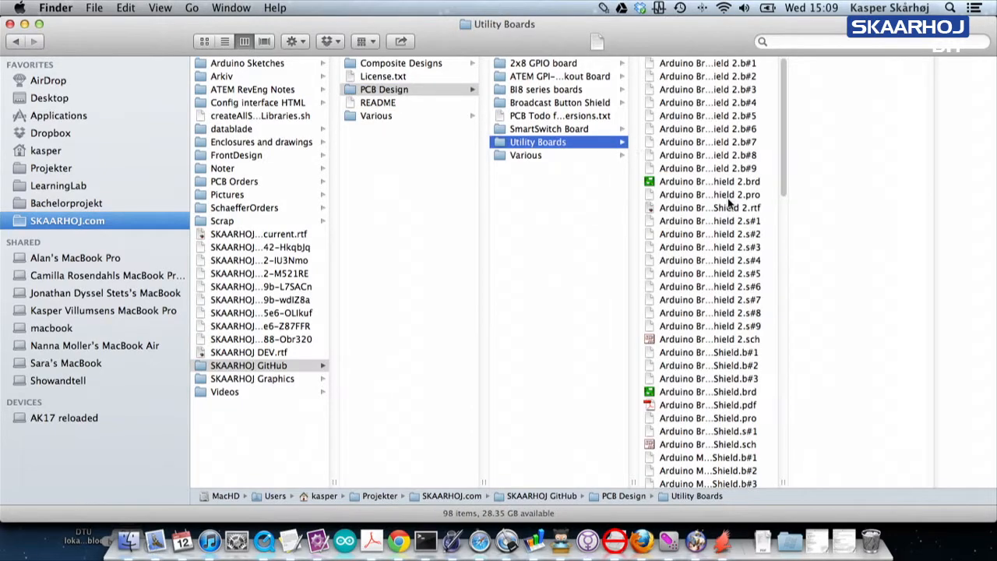
# Launch Arduino Breakout Shield 2.rtf in TextEdit and Arduino Breakout Shield 2.sch in EAGLE
pyautogui.click(708, 208)
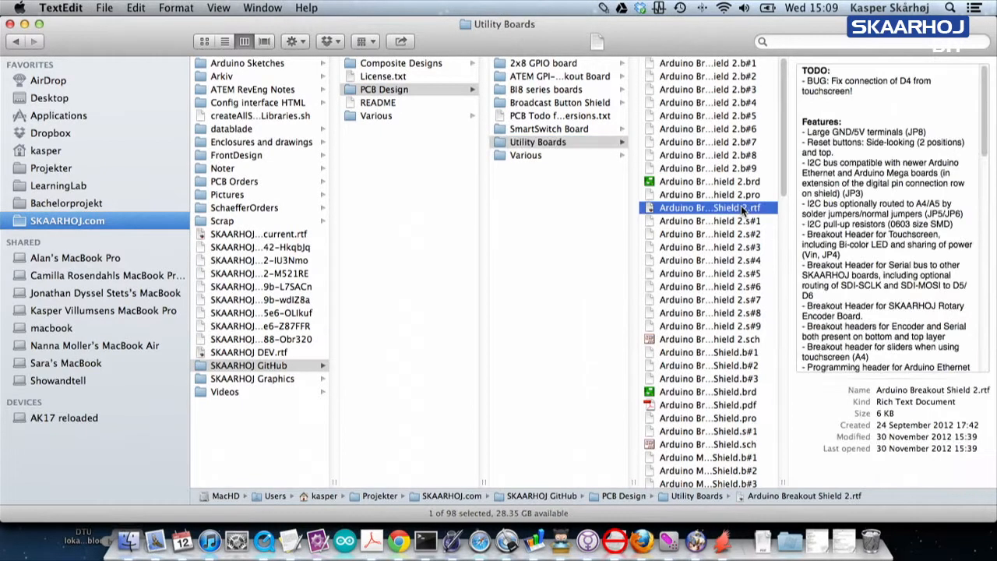
pyautogui.doubleClick(710, 207)
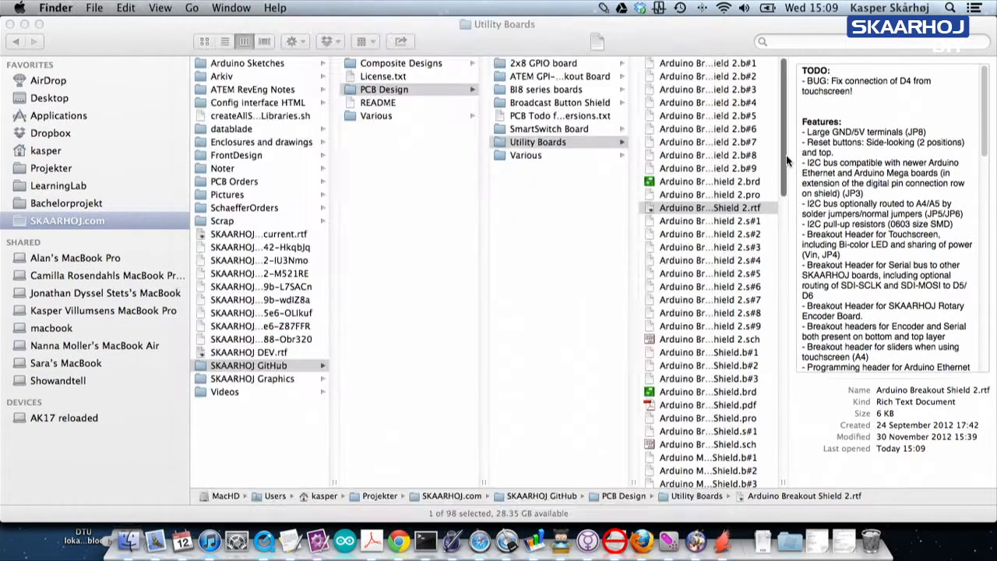
pyautogui.click(704, 304)
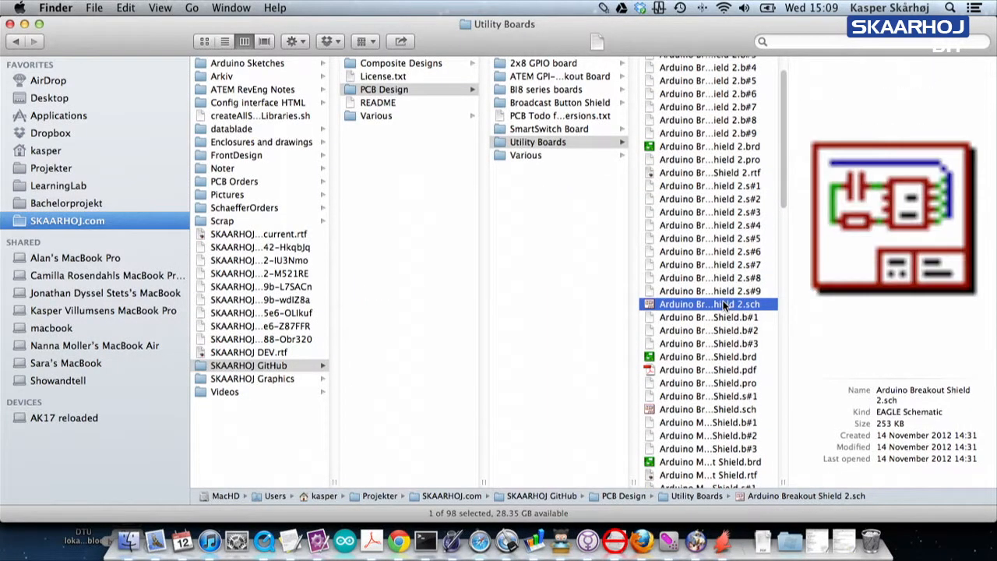
pyautogui.doubleClick(703, 304)
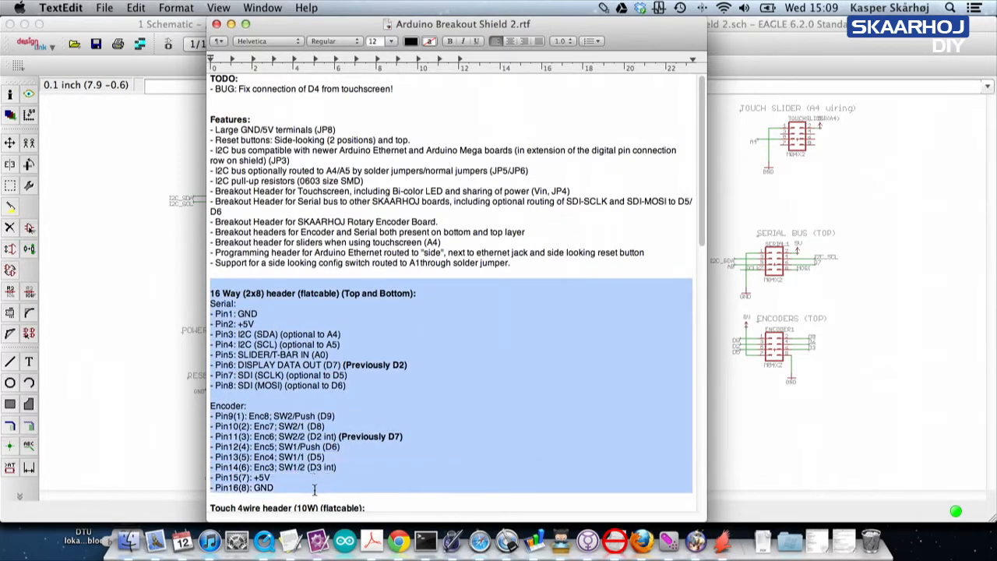
# Scroll past the pin usage list and highlight the Use scenarios introduction paragraph
pyautogui.scroll(-3)
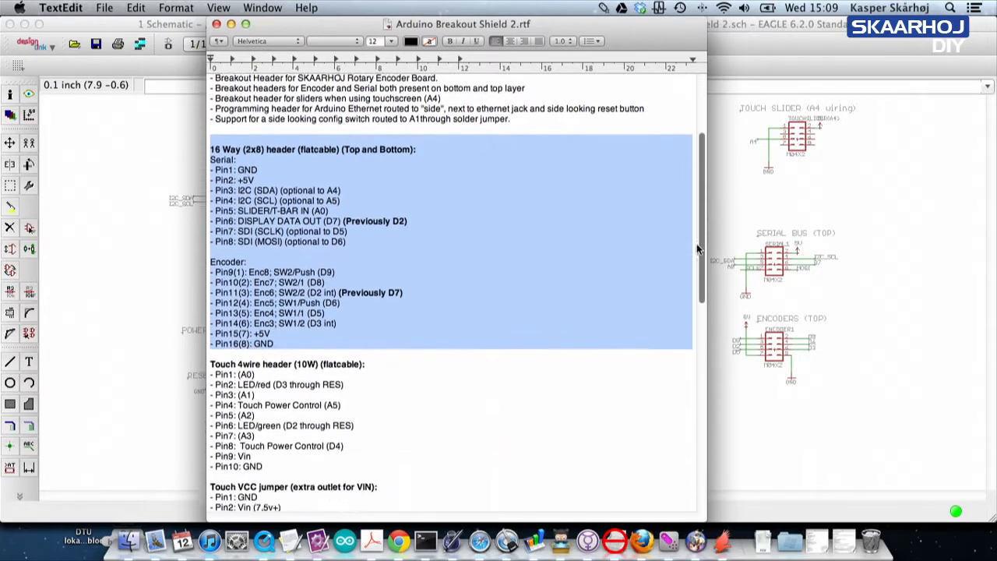
pyautogui.scroll(-3)
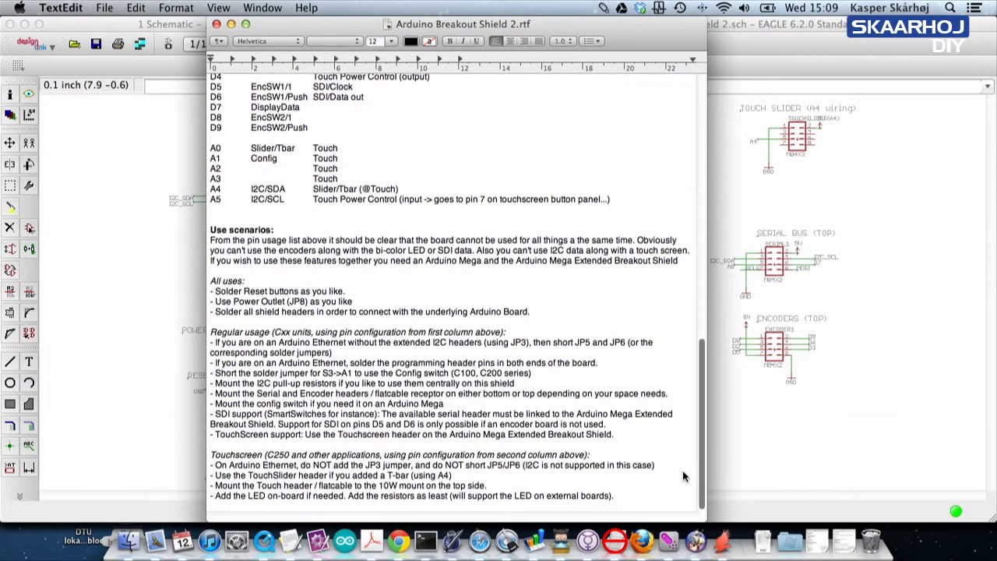
pyautogui.moveTo(209, 227); pyautogui.dragTo(353, 303)
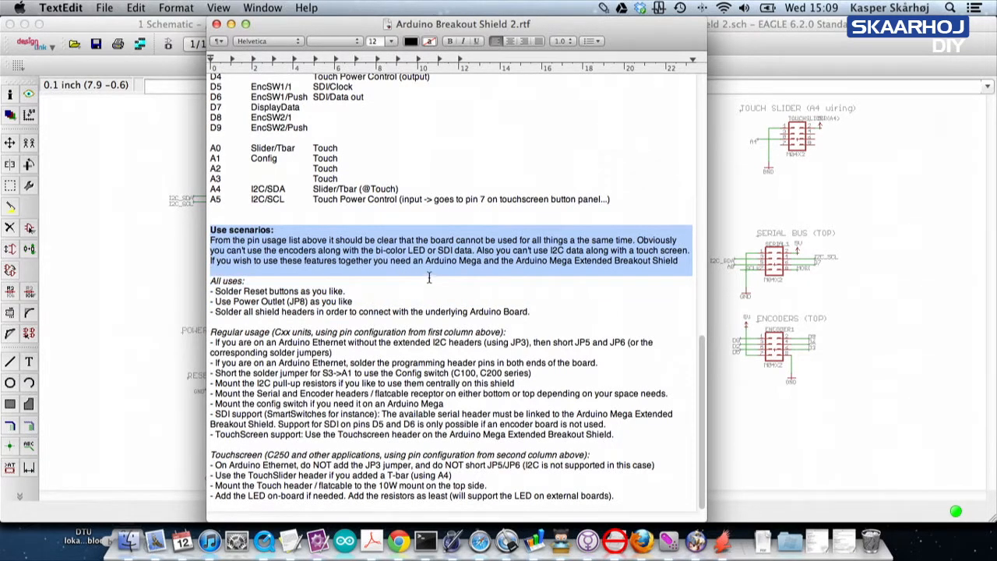
pyautogui.moveTo(430, 305)
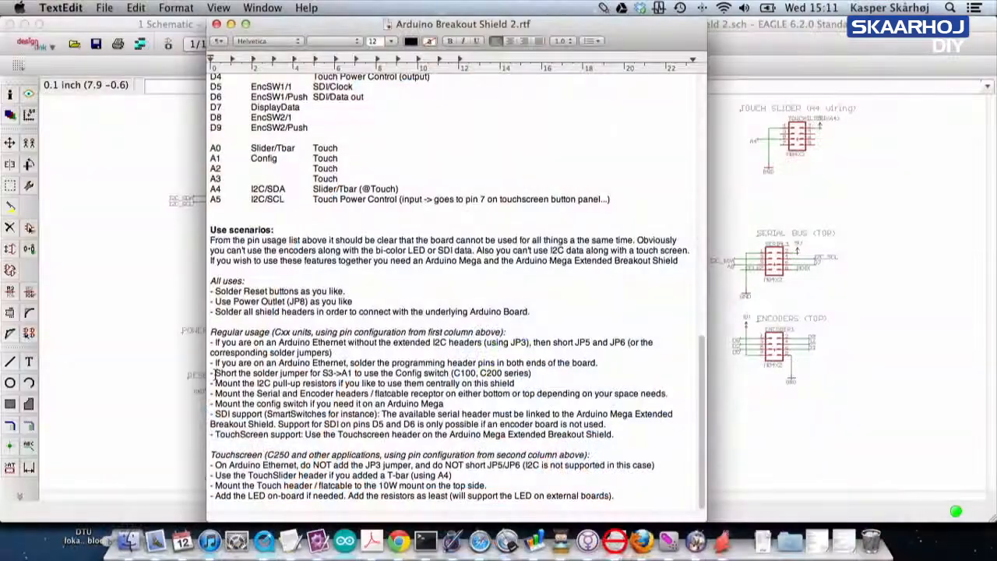
# Bring the EAGLE schematic forward showing I2C pull-ups, JP3–JP6 and the touch header
pyautogui.doubleClick(241, 373)
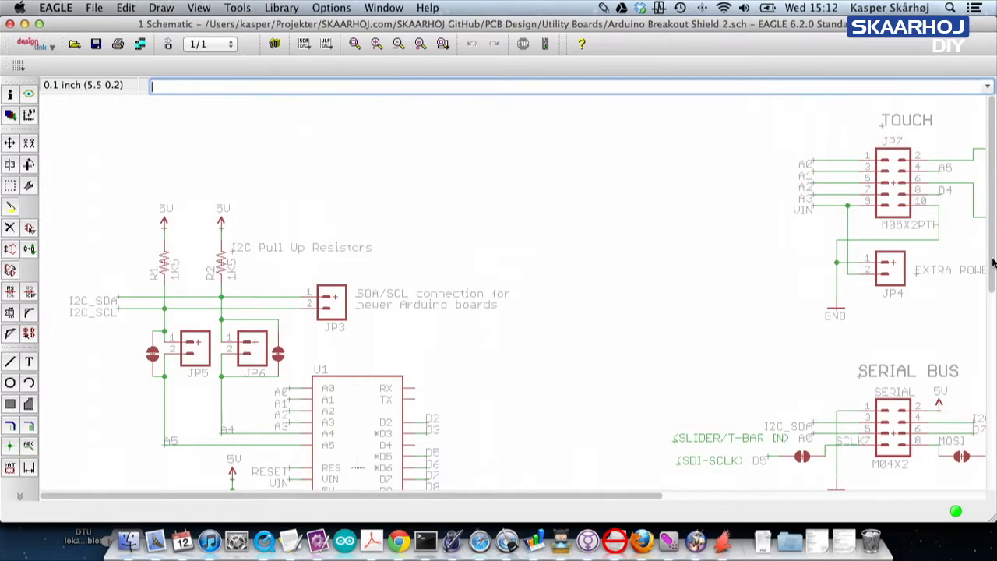
# Scroll the schematic down to the power outlet, reset buttons and S3->A1 solder jumper
pyautogui.scroll(-3)
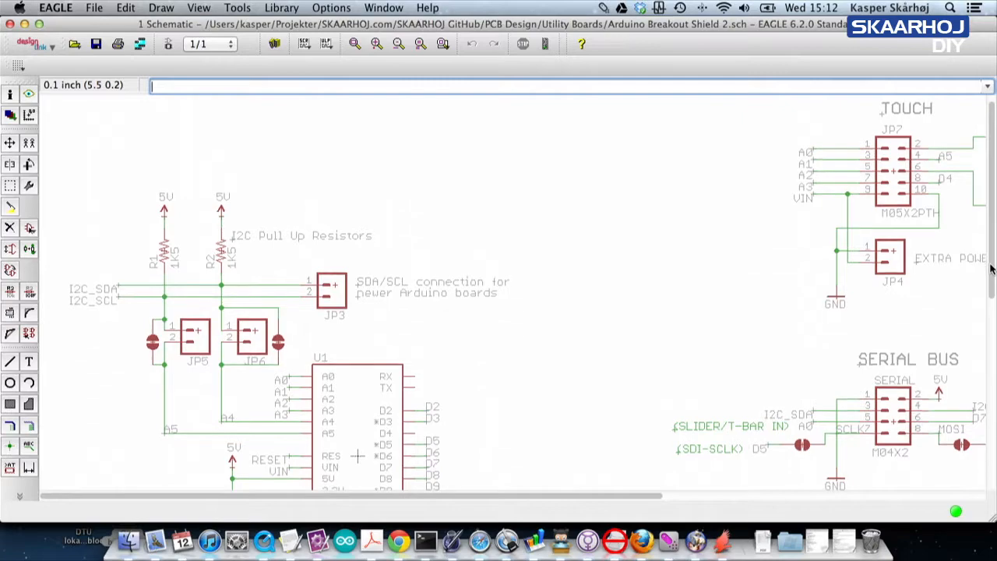
pyautogui.scroll(-3)
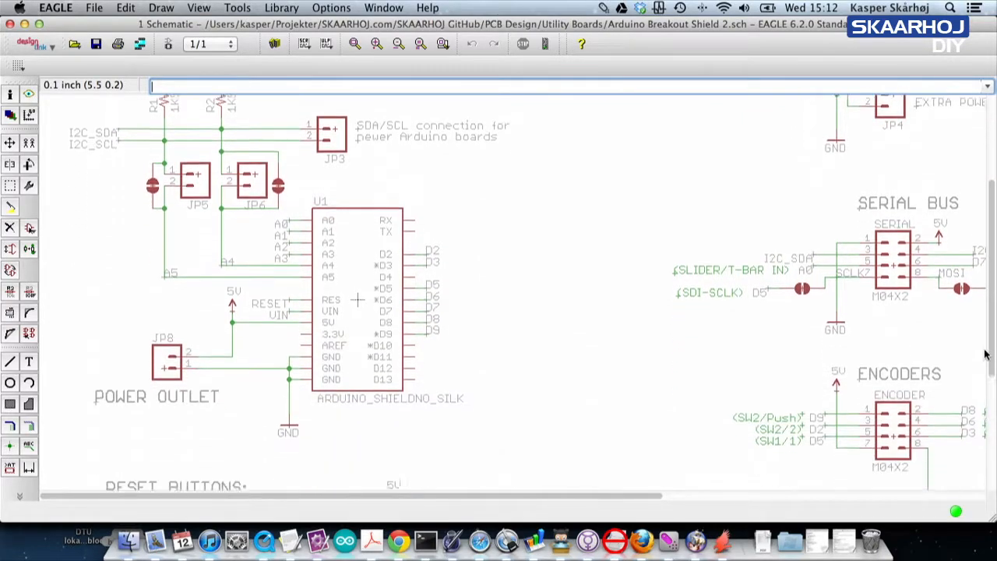
pyautogui.scroll(-3)
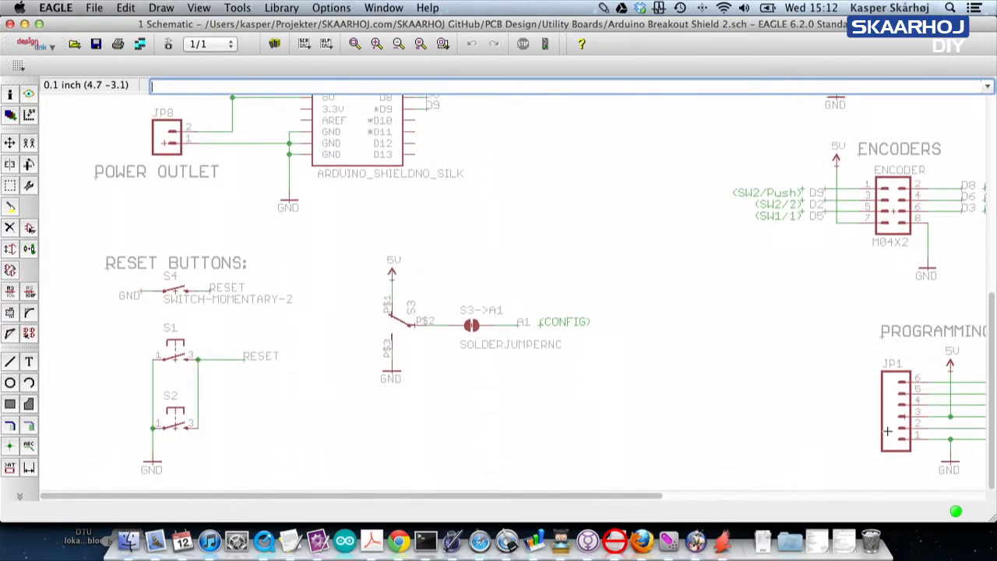
pyautogui.moveTo(371, 403)
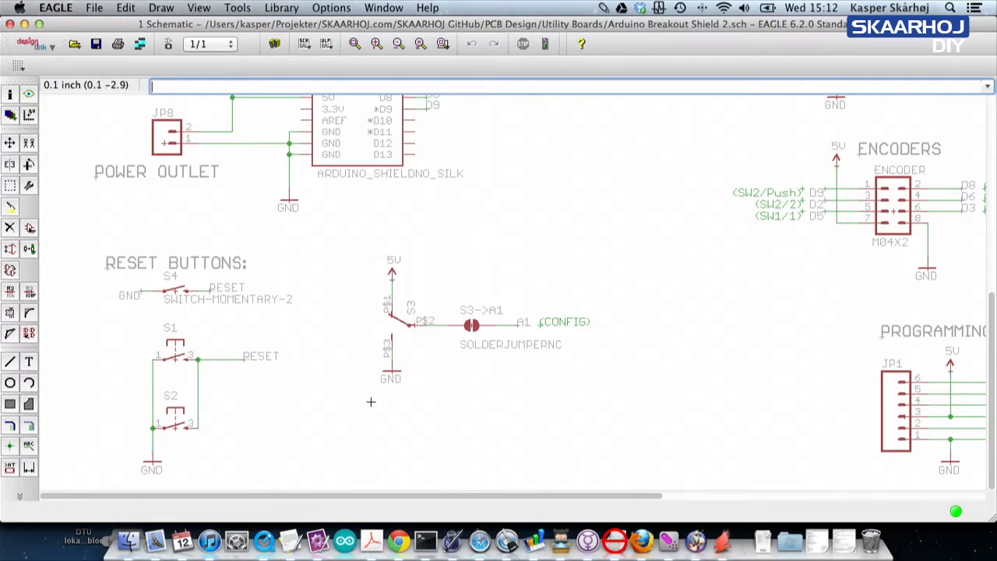
pyautogui.moveTo(380, 297)
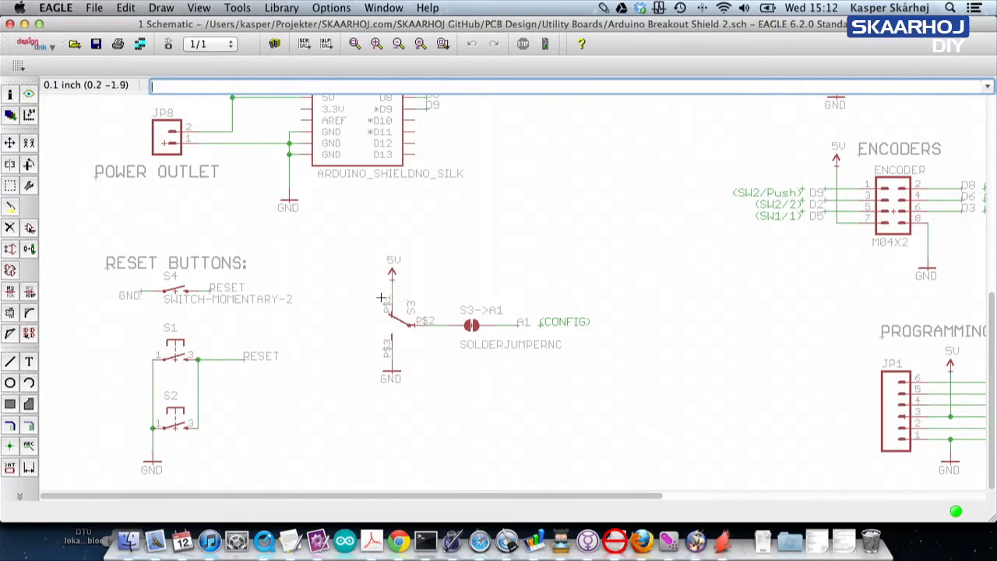
pyautogui.moveTo(490, 343)
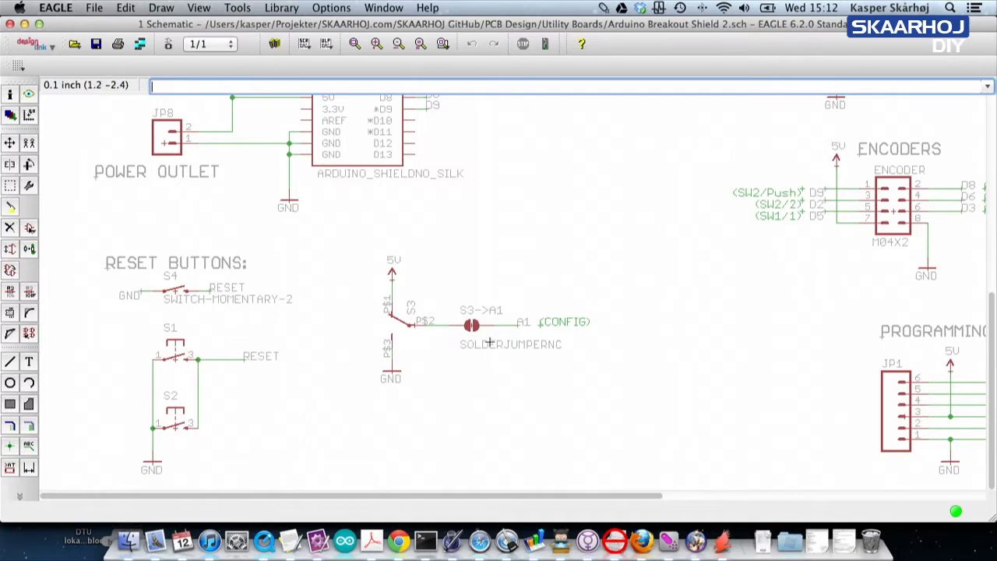
pyautogui.moveTo(491, 319)
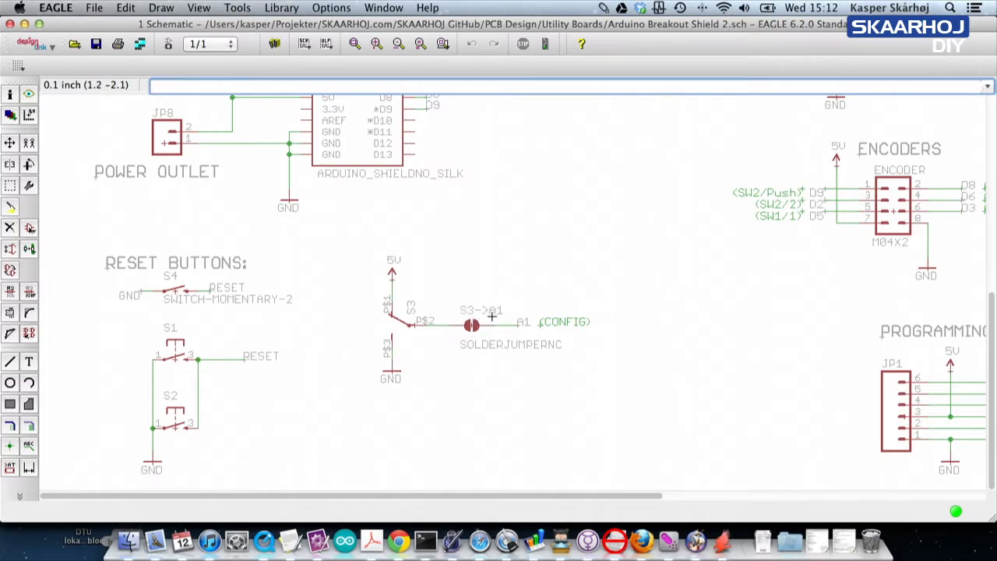
pyautogui.moveTo(485, 379)
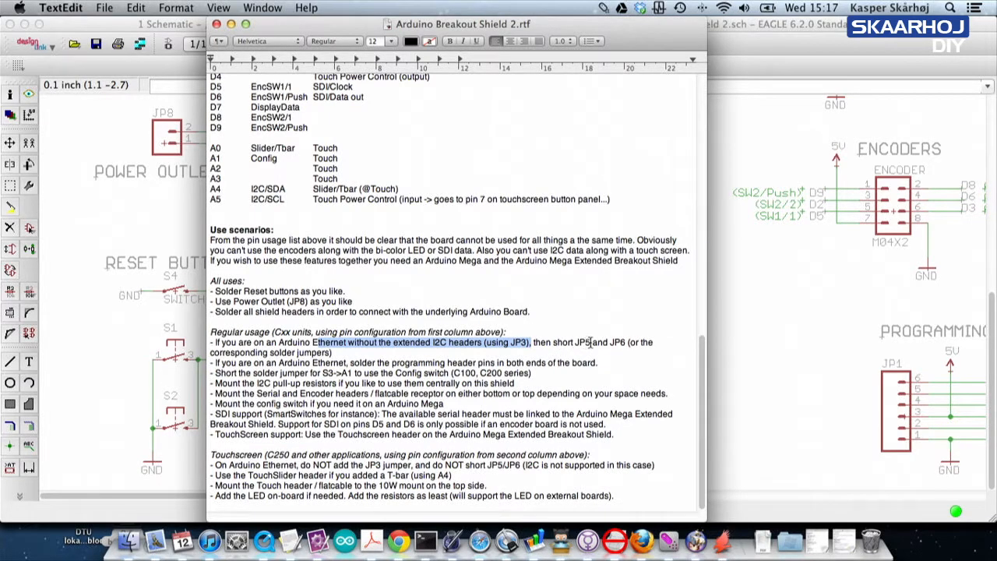
pyautogui.click(595, 333)
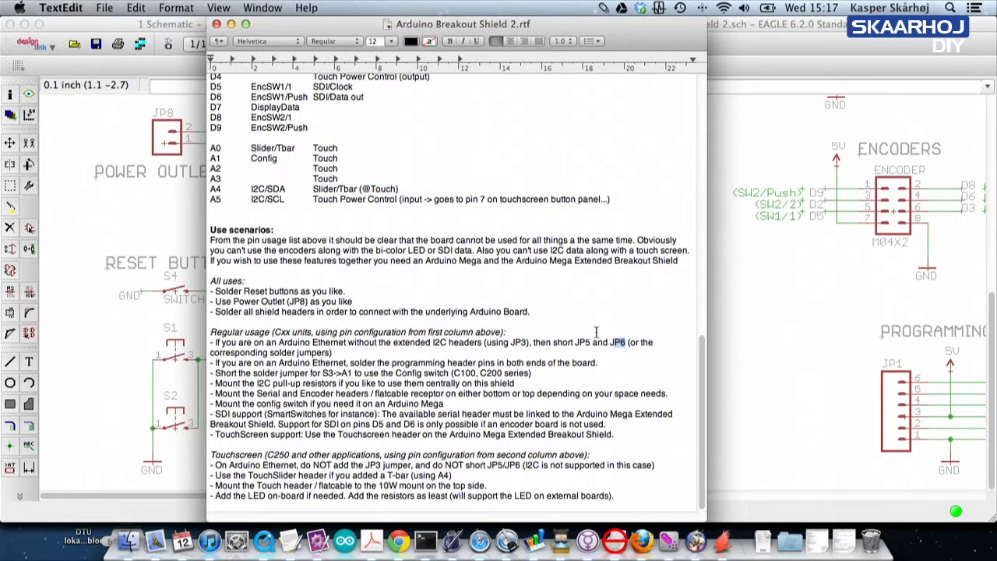
pyautogui.moveTo(583, 365)
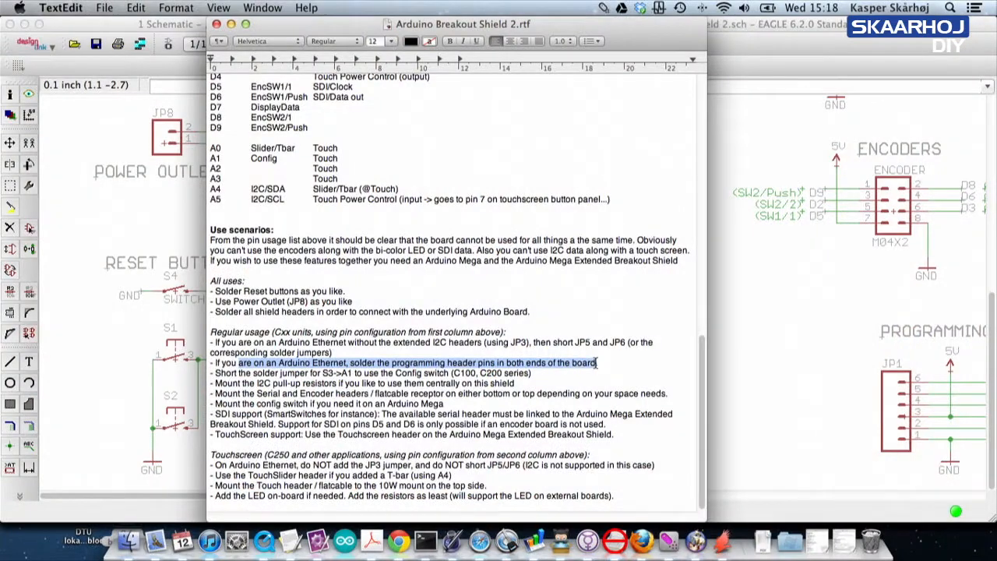
pyautogui.click(242, 373)
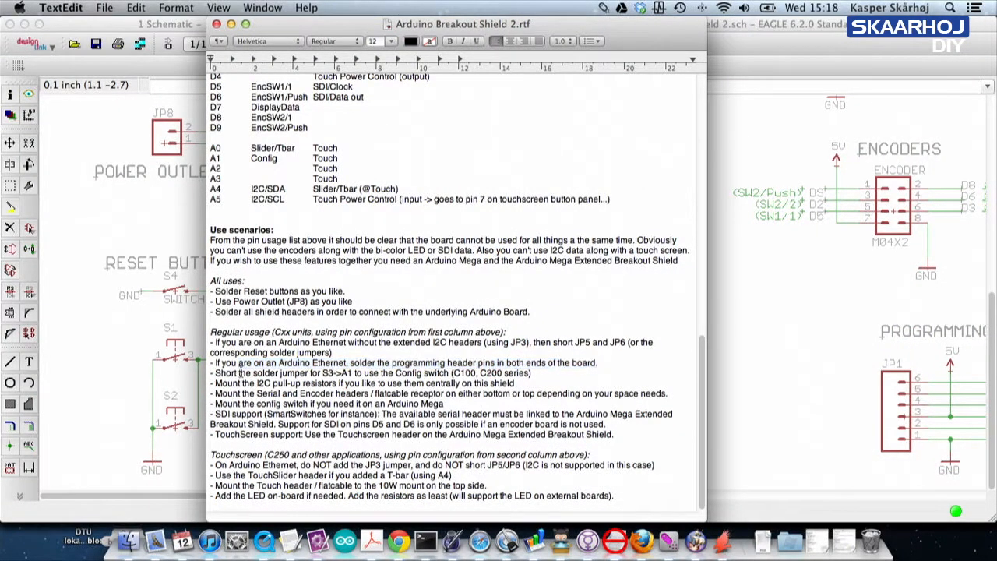